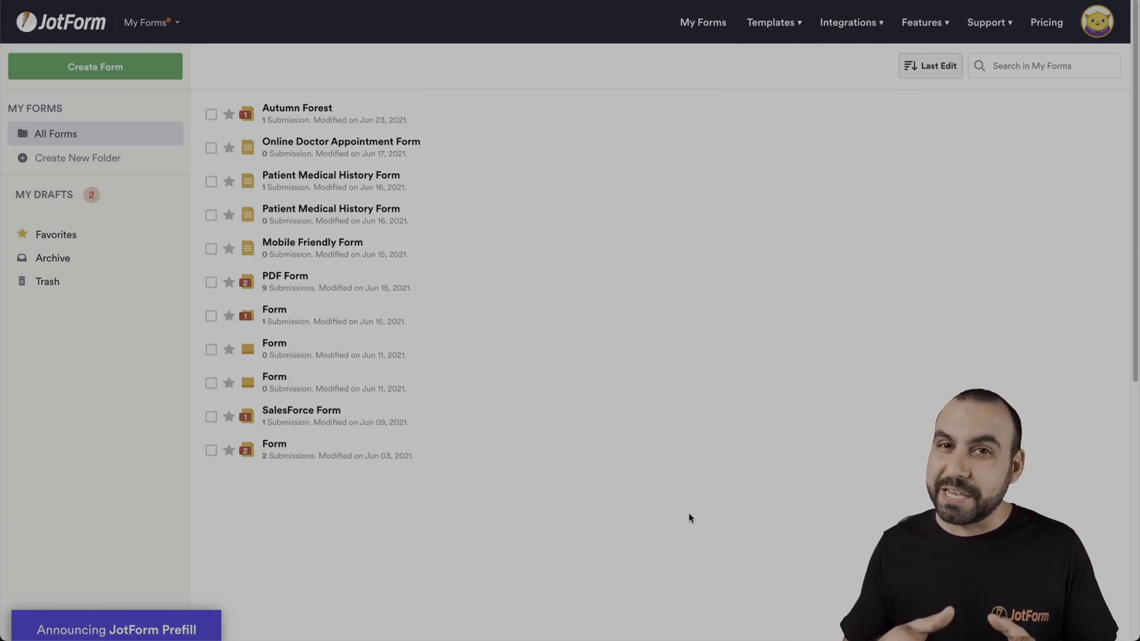
{"action": "mouse_move", "coordinate": [633, 468]}
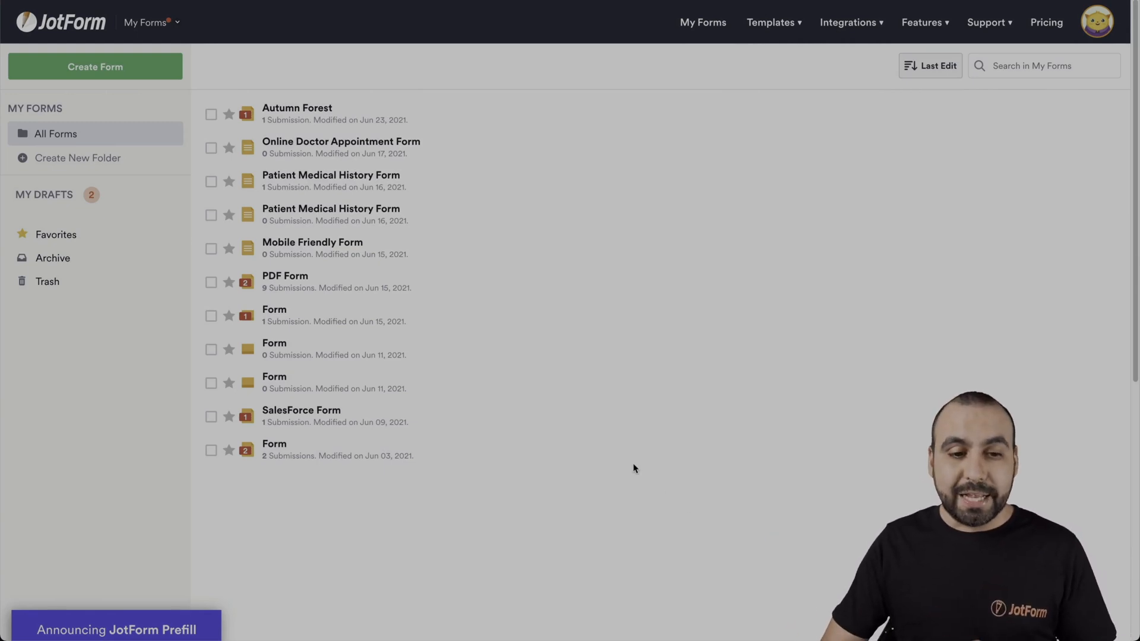
{"action": "mouse_move", "coordinate": [308, 283]}
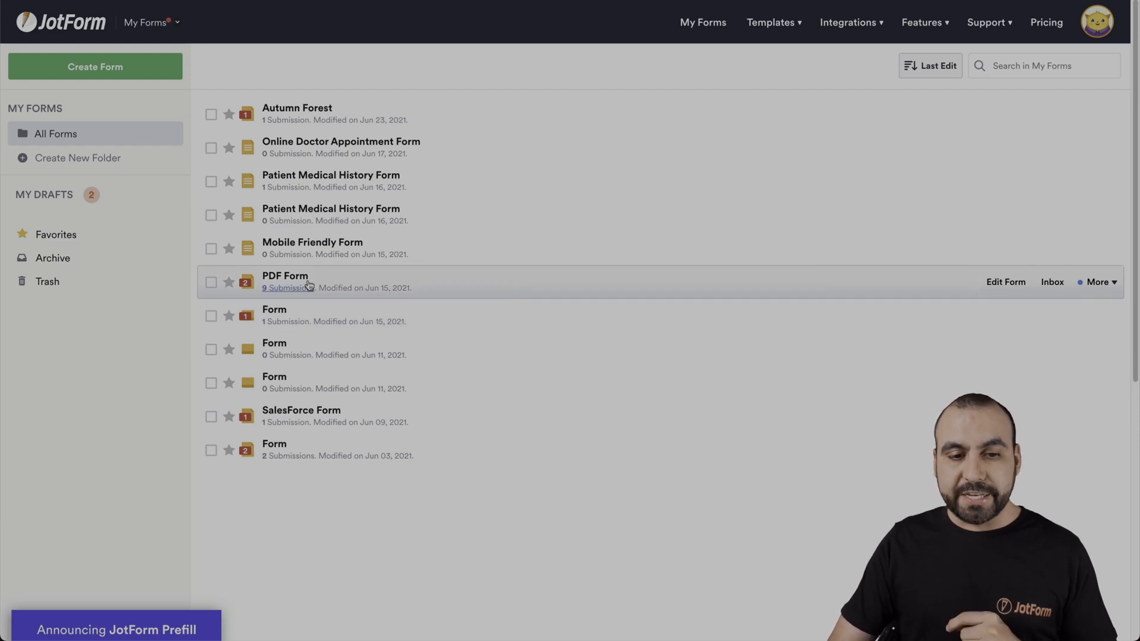
Select the PDF Form and go to its Submissions table via More > Data.
{"action": "left_click", "coordinate": [211, 283]}
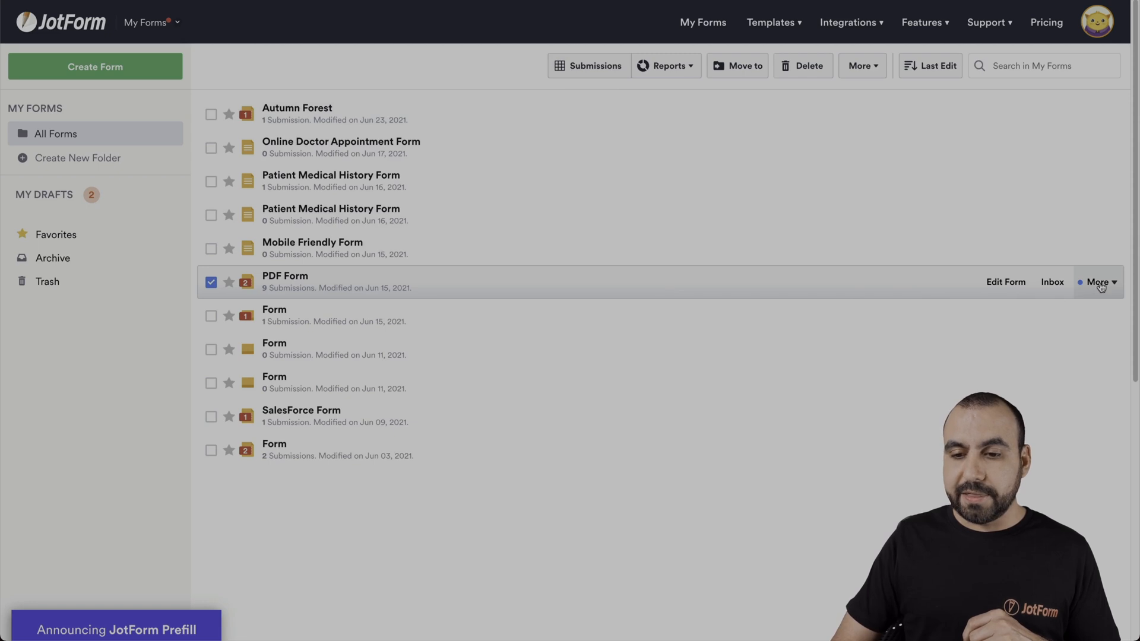
{"action": "left_click", "coordinate": [1099, 282]}
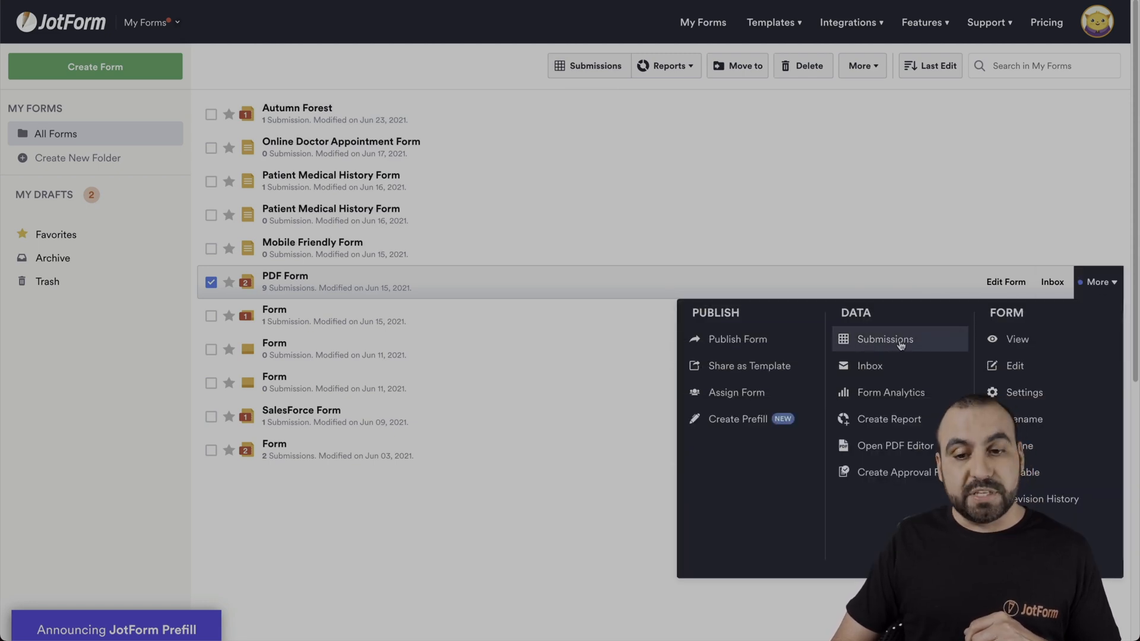
{"action": "left_click", "coordinate": [884, 338]}
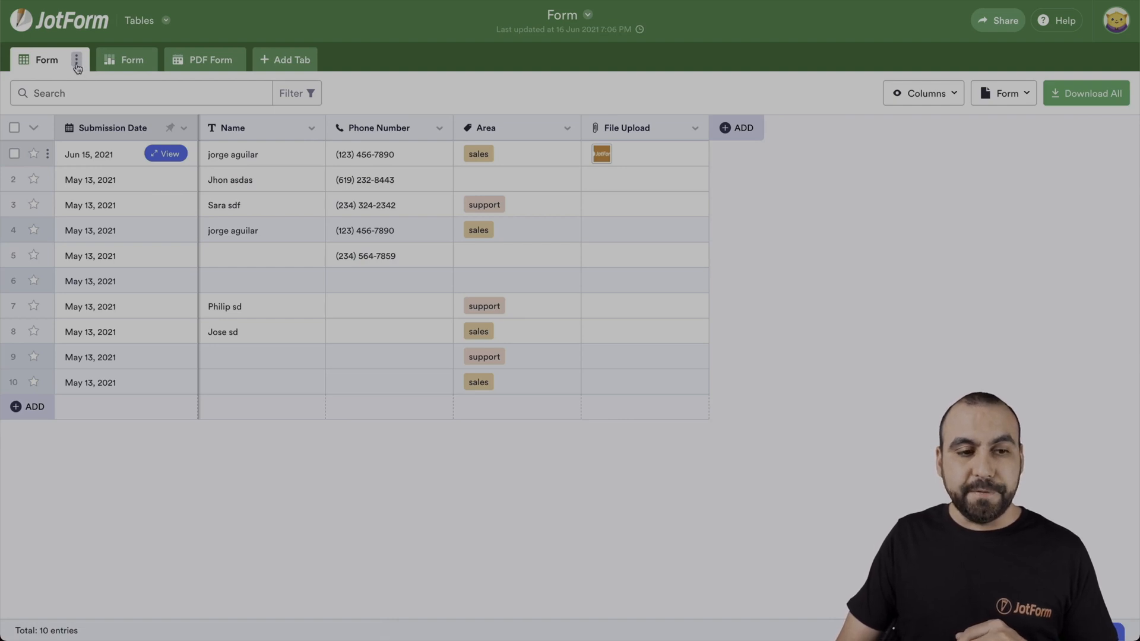
Show the Form tab's menu listing 2 incomplete, archived and trashed entries.
{"action": "left_click", "coordinate": [76, 65]}
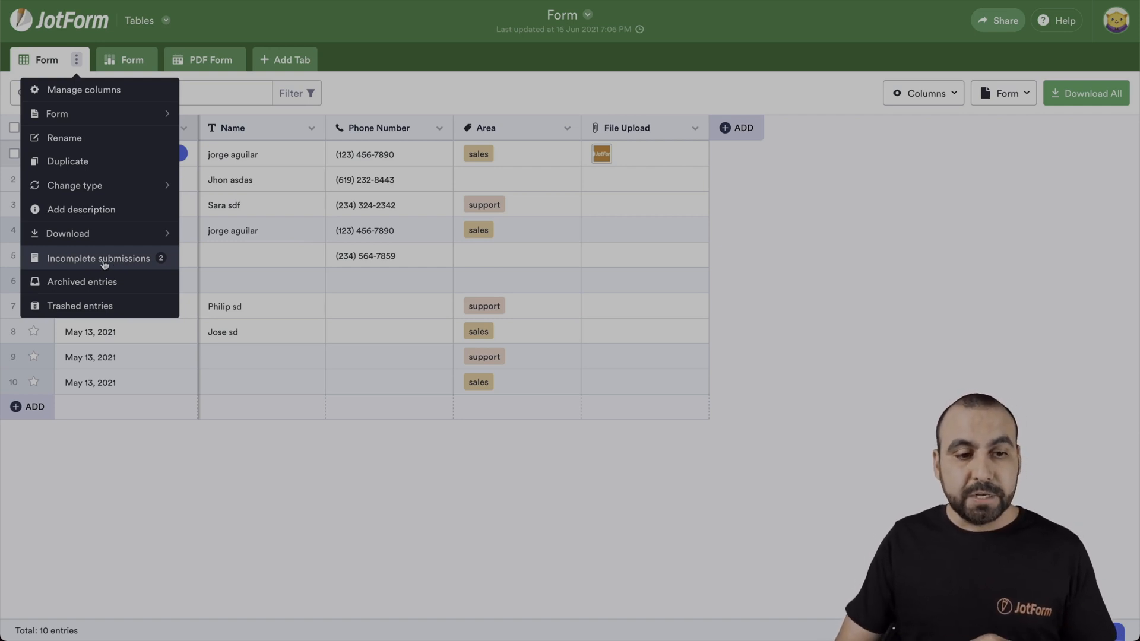
List incomplete submissions and view the first, with only the name filled.
{"action": "left_click", "coordinate": [97, 258]}
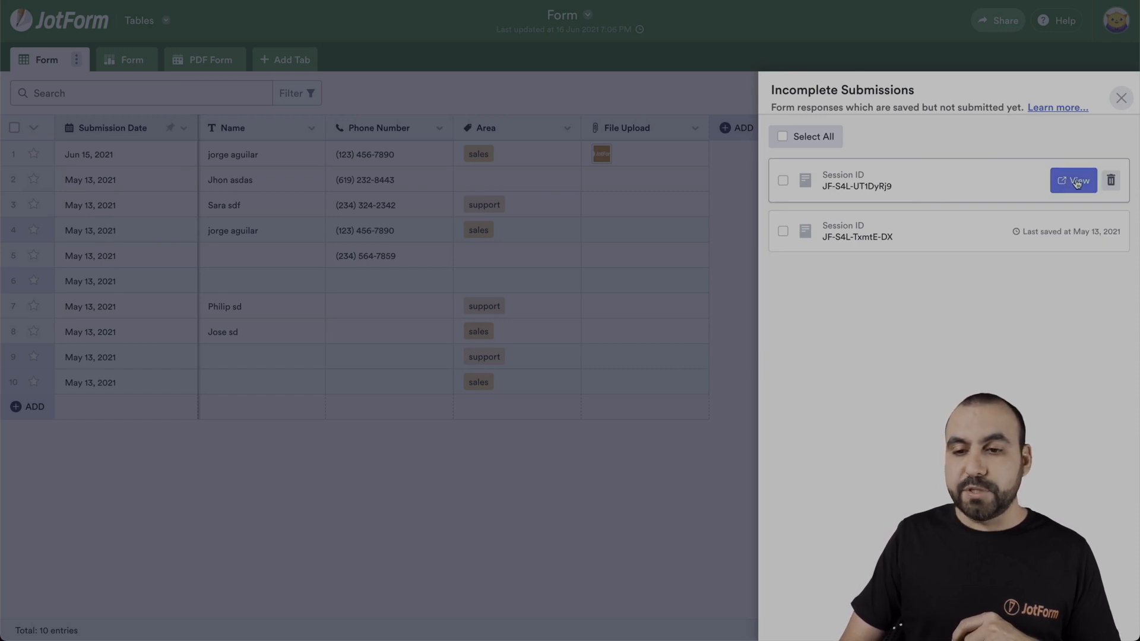
{"action": "left_click", "coordinate": [1074, 181]}
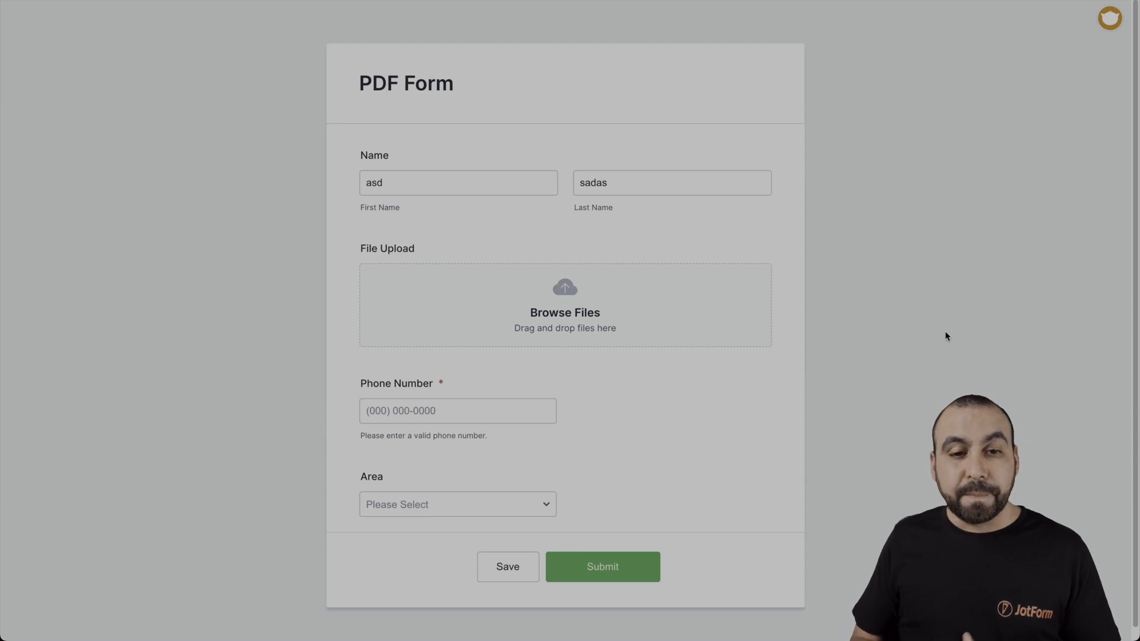